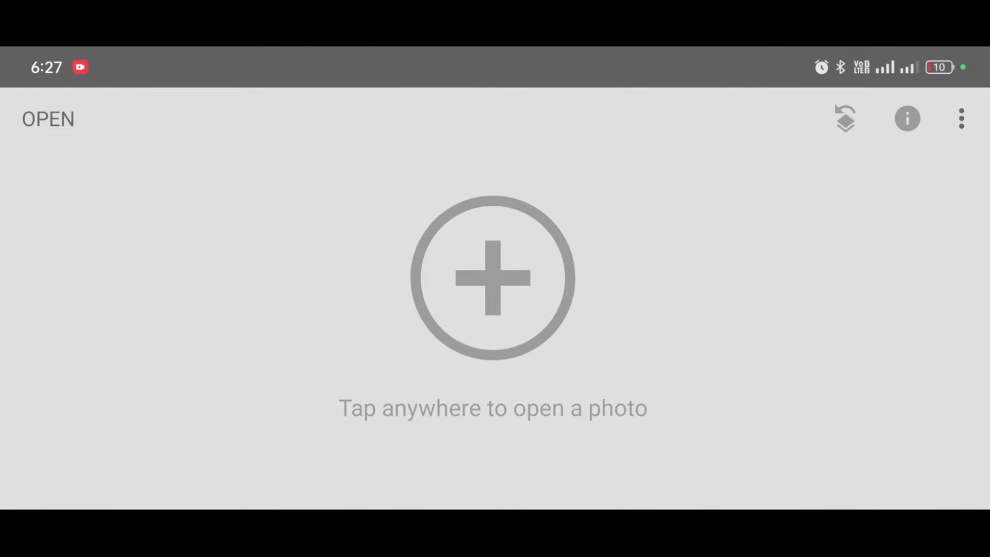
- Load the portrait photo of the smiling woman from the gallery
{"action": "left_click", "coordinate": [49, 119]}
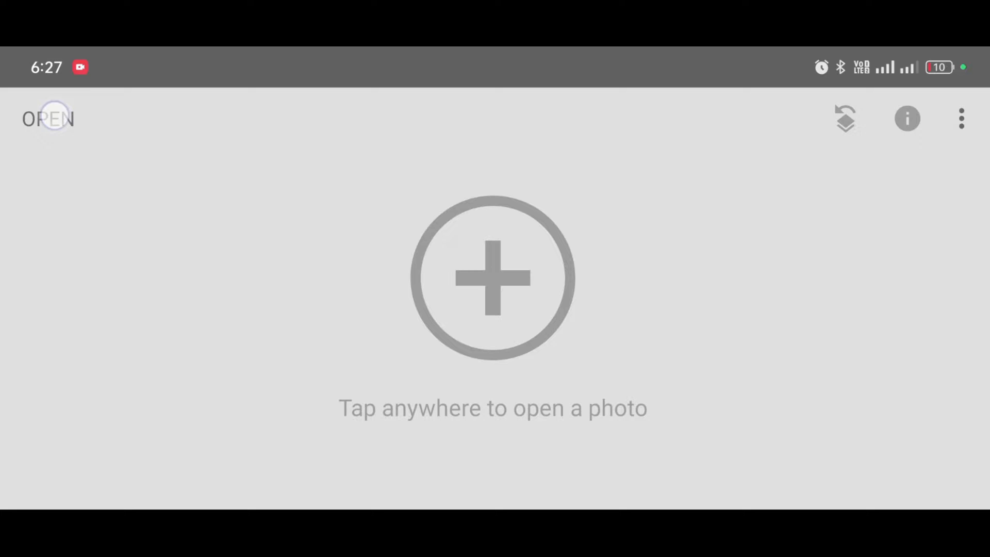
{"action": "left_click", "coordinate": [493, 277]}
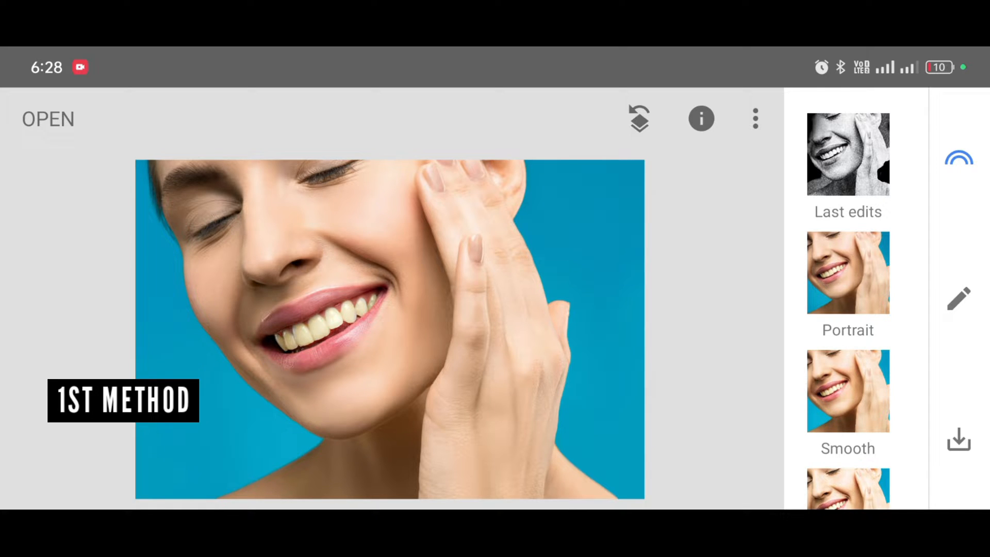
- Show the tools grid and scroll down to pick Black and white
{"action": "left_click", "coordinate": [958, 299]}
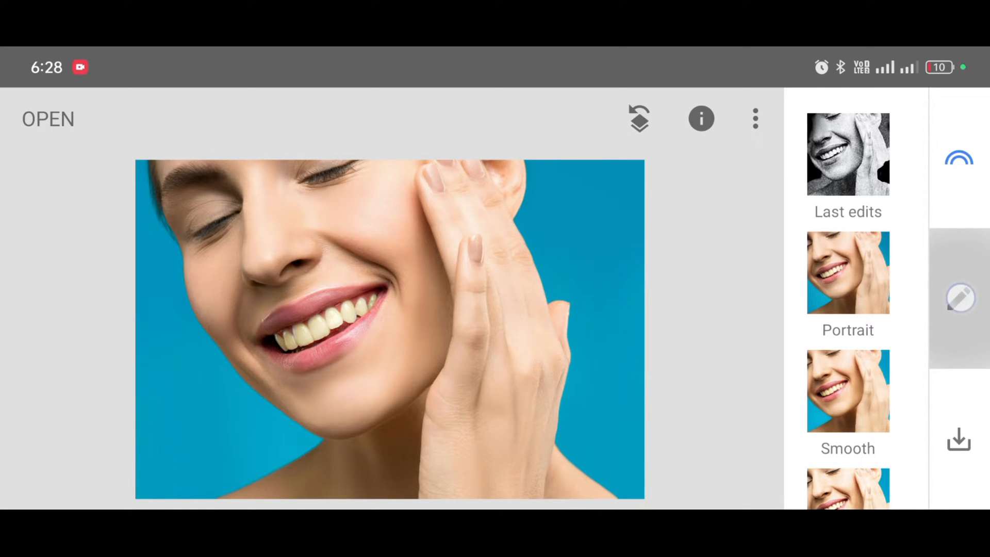
{"action": "left_click", "coordinate": [959, 298]}
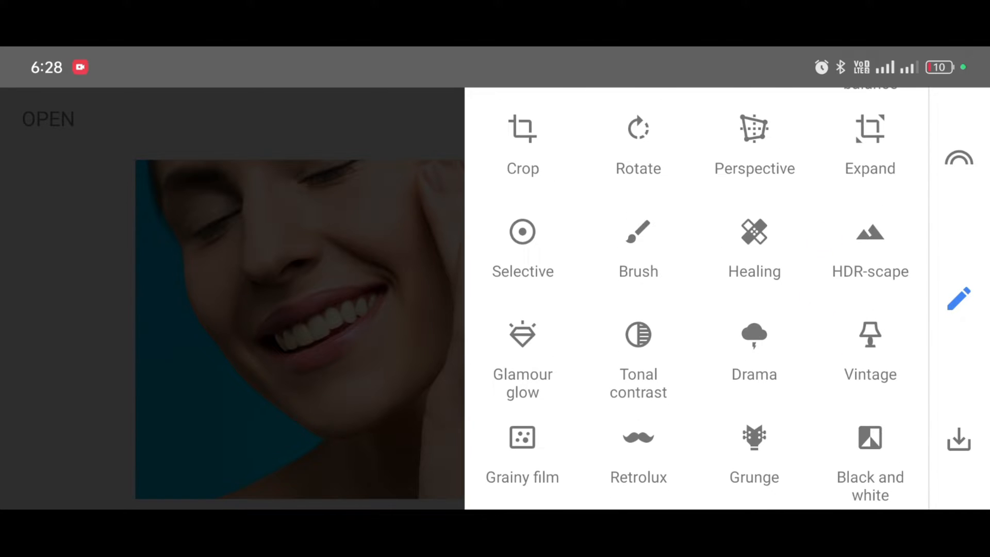
{"action": "scroll", "scroll_direction": "down", "scroll_amount": 3}
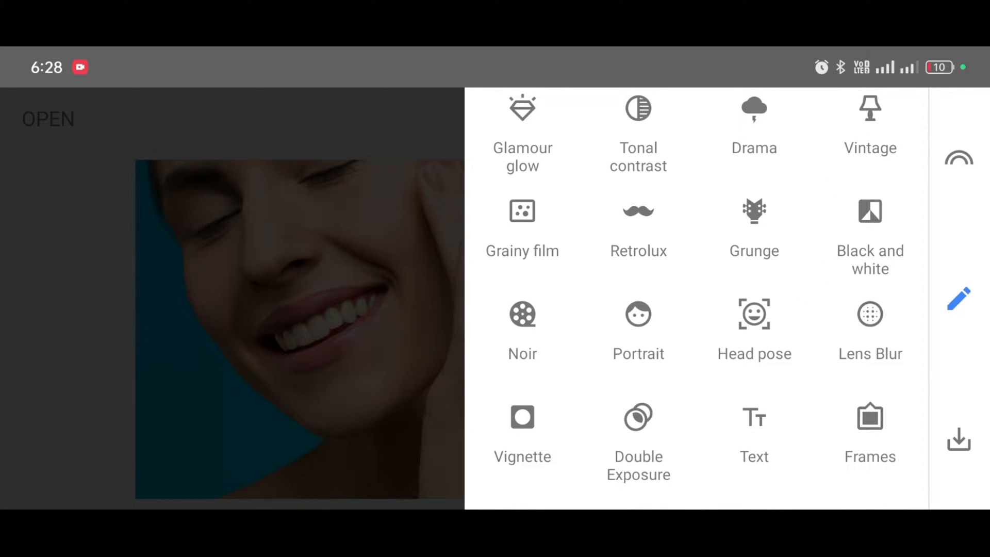
{"action": "left_click", "coordinate": [869, 227]}
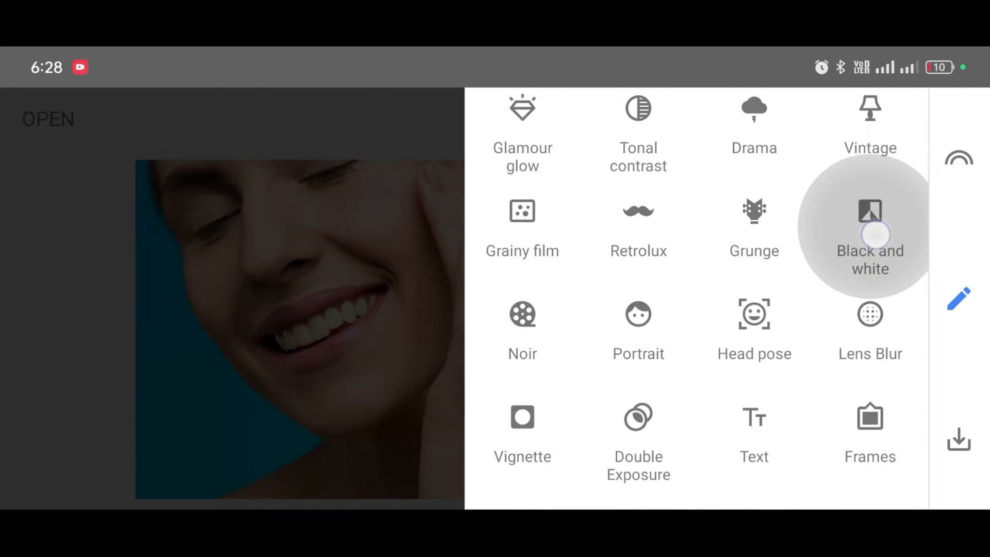
- Apply Black and white to the whole photo with Contrast raised to +37
{"action": "left_click", "coordinate": [870, 227]}
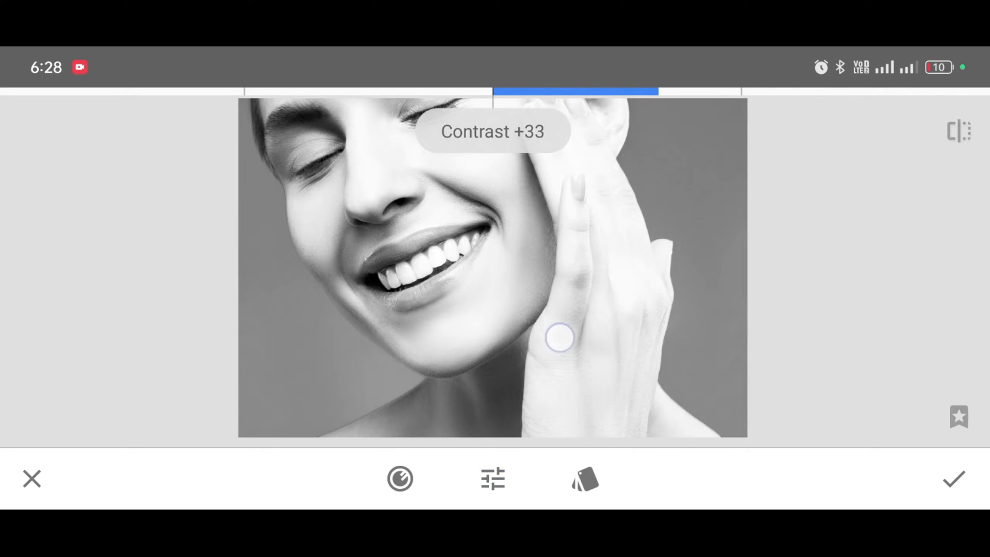
{"action": "left_click_drag", "start_coordinate": [558, 338], "coordinate": [575, 338]}
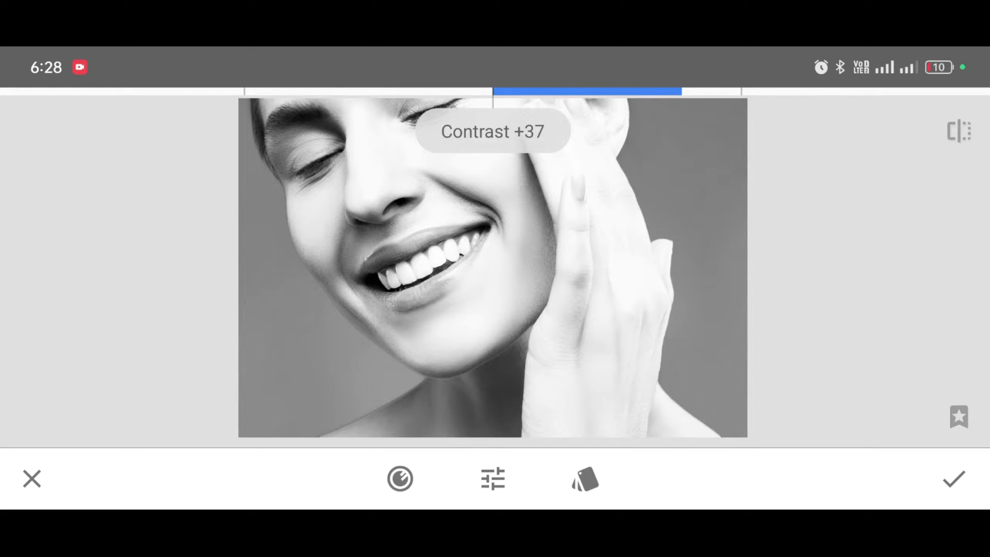
{"action": "left_click", "coordinate": [493, 479]}
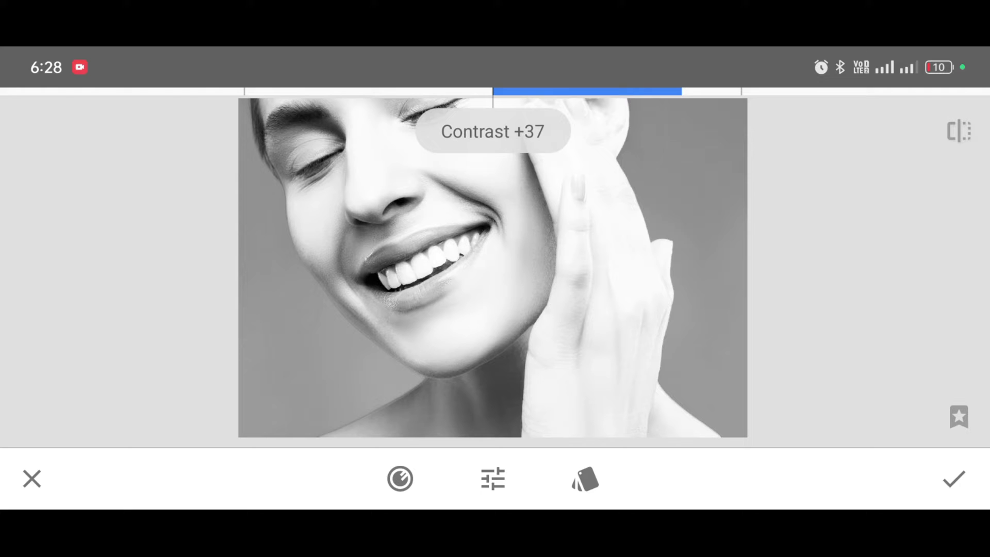
{"action": "left_click", "coordinate": [954, 480]}
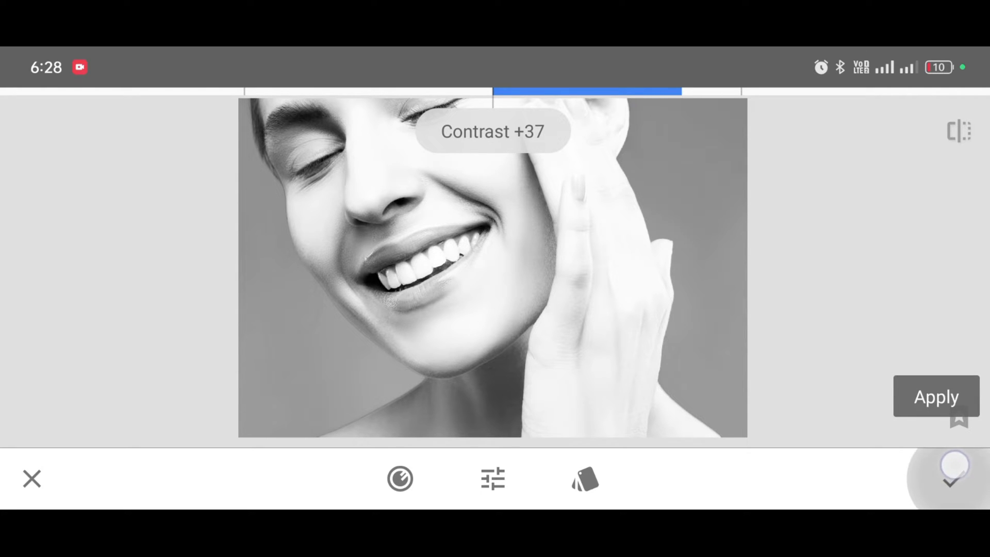
{"action": "left_click", "coordinate": [955, 478]}
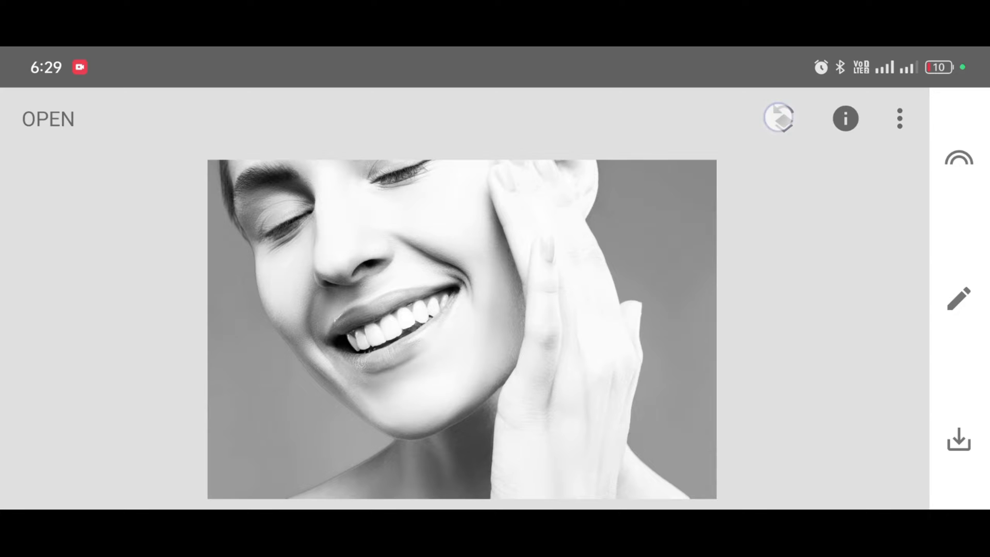
- From the edit stack, start a stack brush mask on the Black and white step
{"action": "left_click", "coordinate": [780, 118]}
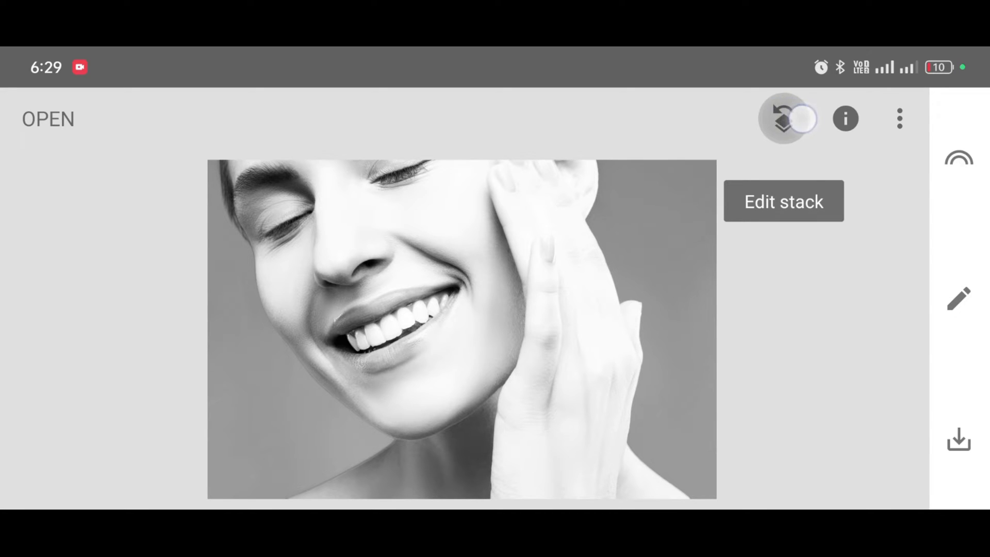
{"action": "left_click", "coordinate": [899, 119]}
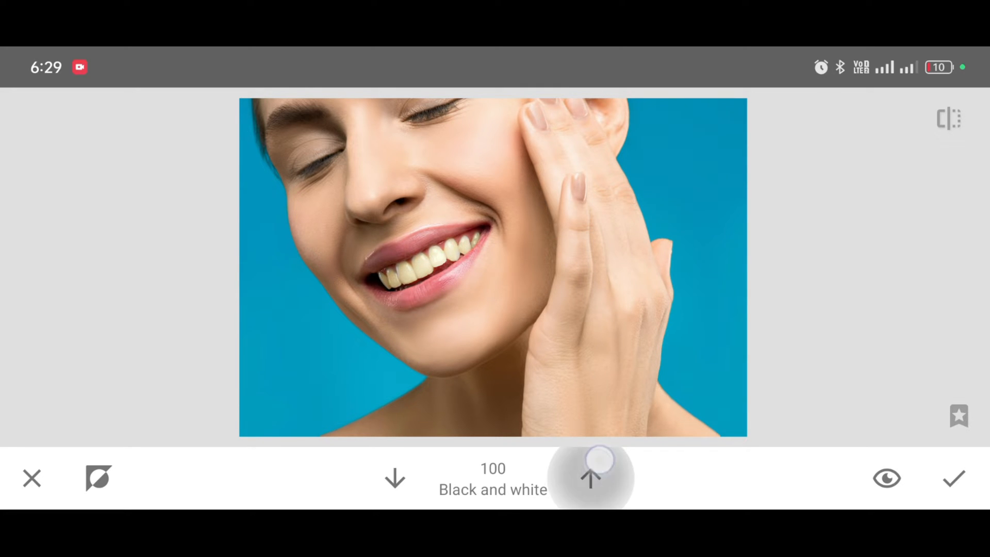
- Paint the Black and white mask at 100 over the teeth only and keep it
{"action": "left_click", "coordinate": [589, 477]}
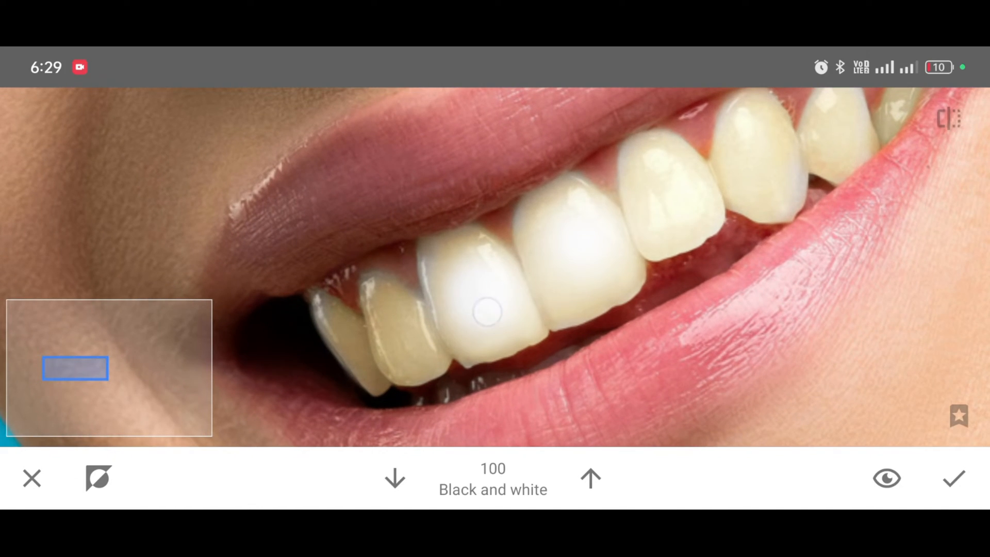
{"action": "left_click_drag", "start_coordinate": [486, 311], "coordinate": [570, 295]}
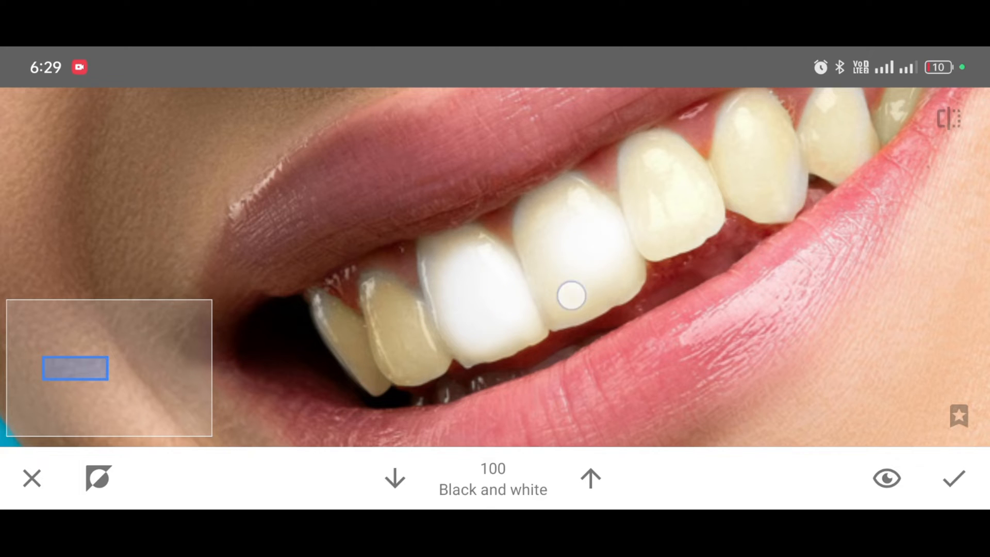
{"action": "left_click_drag", "start_coordinate": [569, 296], "coordinate": [472, 285]}
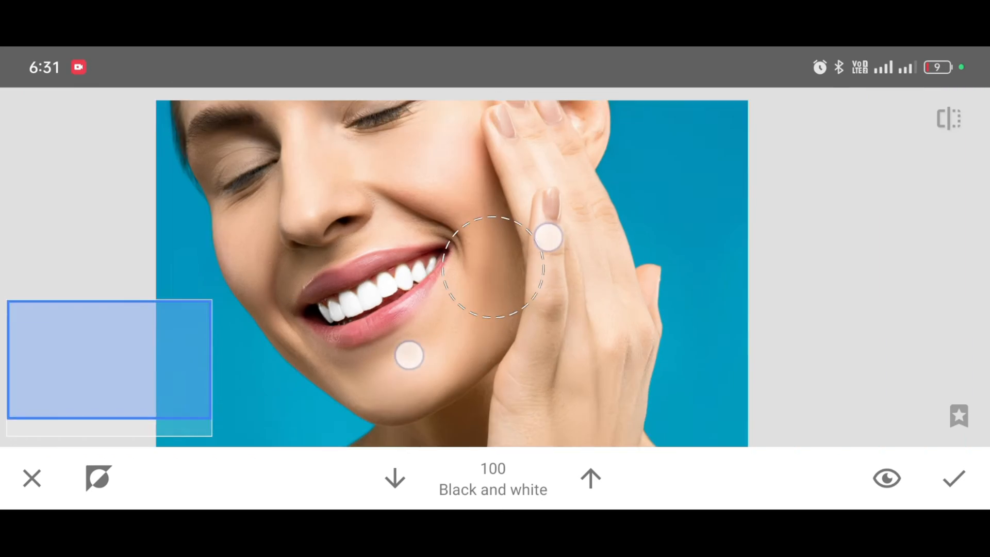
{"action": "left_click", "coordinate": [953, 478]}
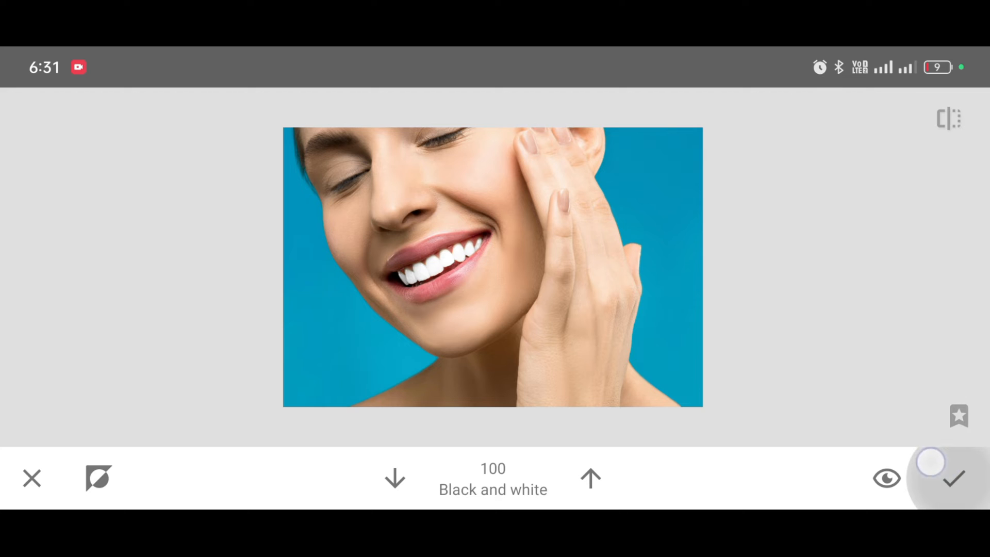
- Confirm the mask, then revert to the original colour image for a second method
{"action": "left_click", "coordinate": [955, 478]}
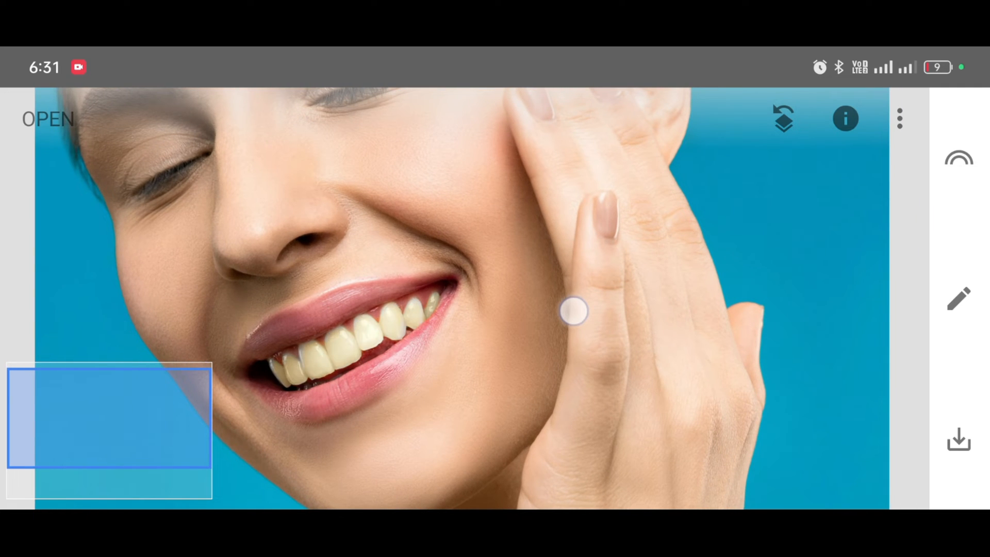
{"action": "left_click", "coordinate": [573, 311]}
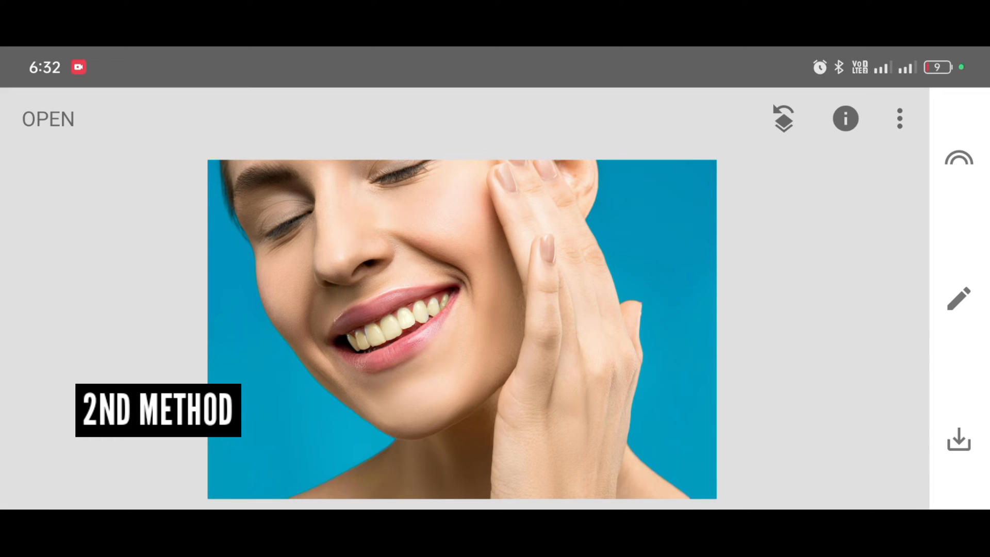
- Bring up the tools grid and scroll down toward the Brush tool
{"action": "left_click", "coordinate": [957, 299]}
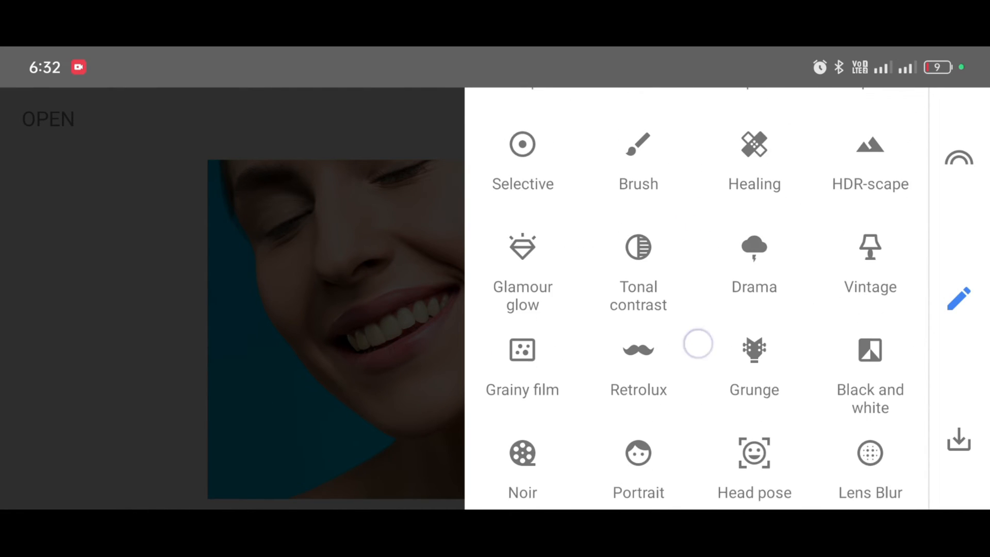
{"action": "scroll", "scroll_direction": "down", "scroll_amount": 3}
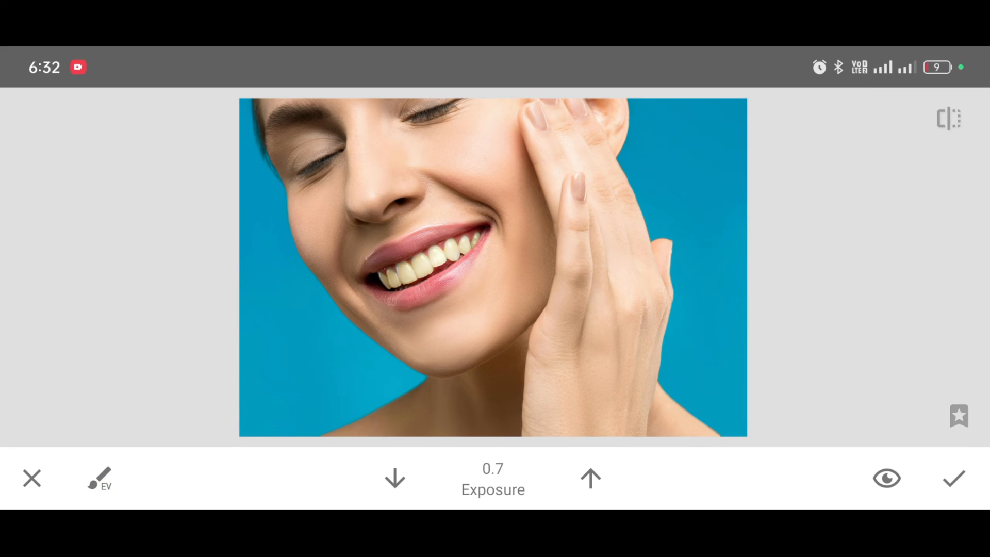
- Brush Exposure at 1.0 over the teeth and keep the brightened smile
{"action": "left_click", "coordinate": [592, 477]}
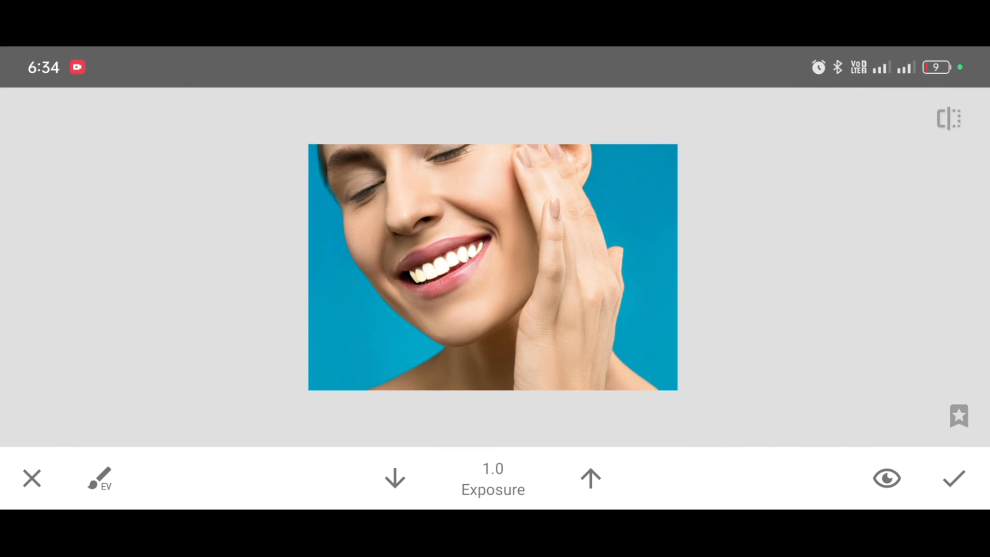
{"action": "left_click", "coordinate": [953, 477]}
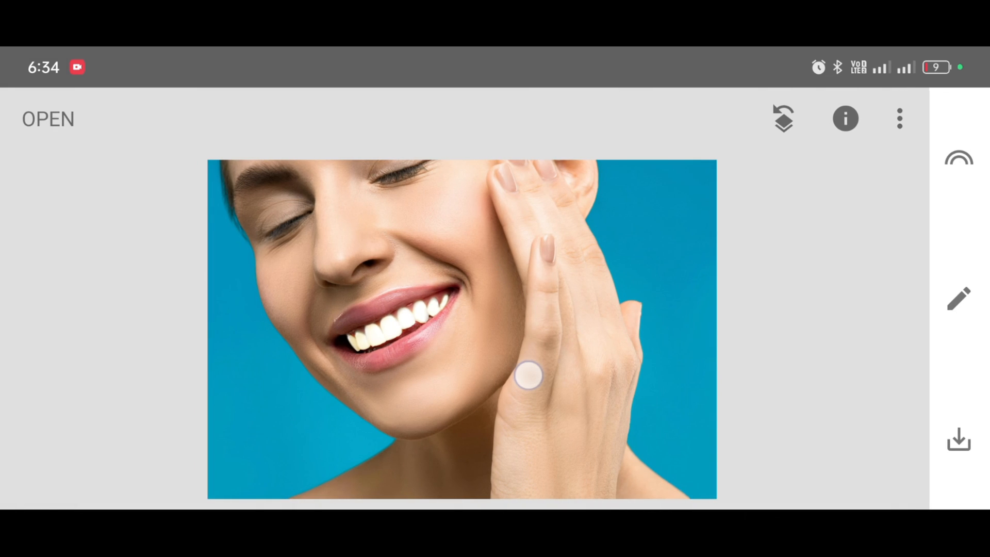